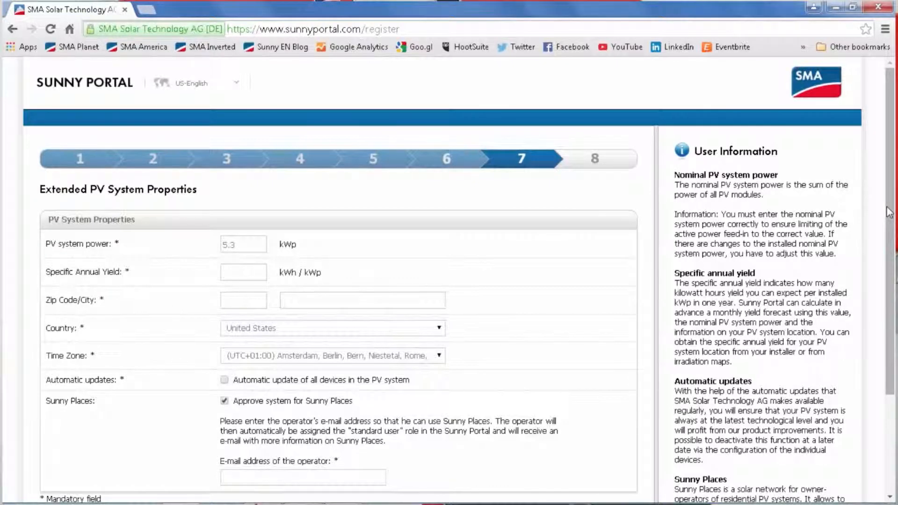
Step: Enter specific annual yield 1800, ZIP code 95765 and city Rocklin
{"action": "scroll", "scroll_direction": "down", "scroll_amount": 3}
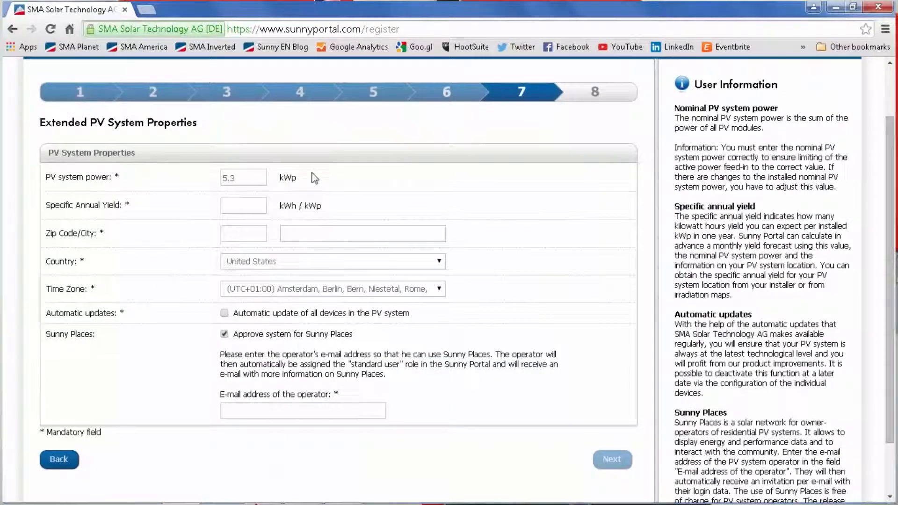
{"action": "left_click", "coordinate": [243, 205]}
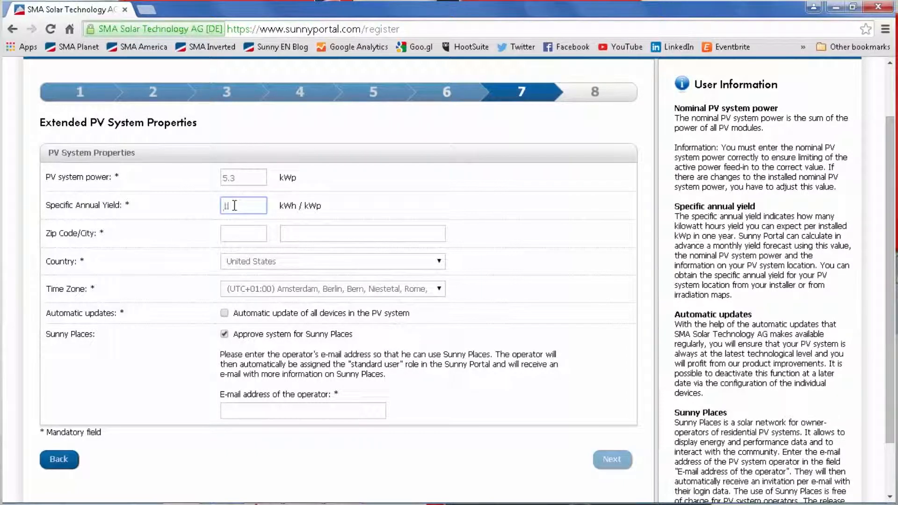
{"action": "type", "text": "1800"}
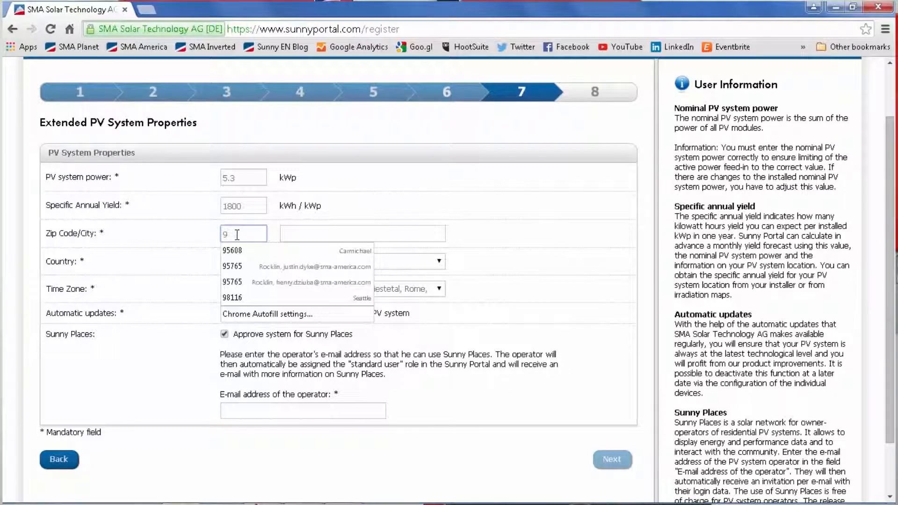
{"action": "left_click", "coordinate": [232, 266]}
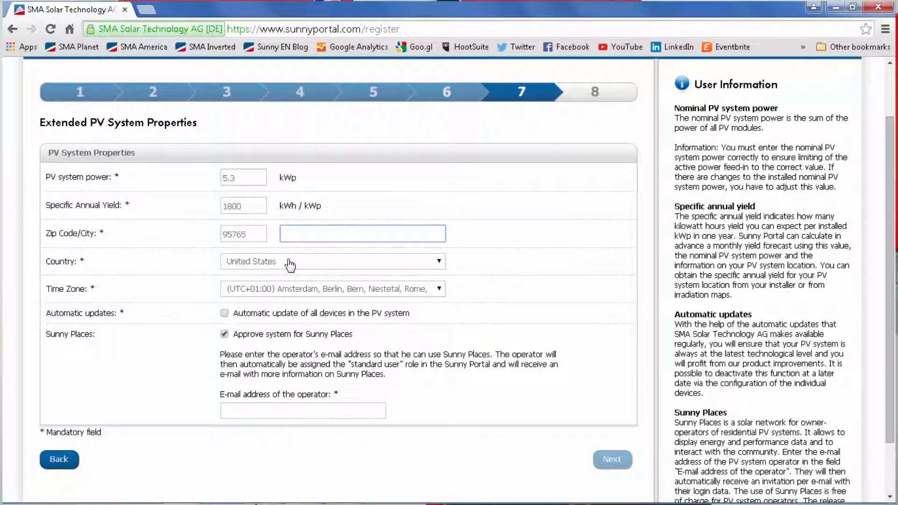
{"action": "type", "text": "Rocklin"}
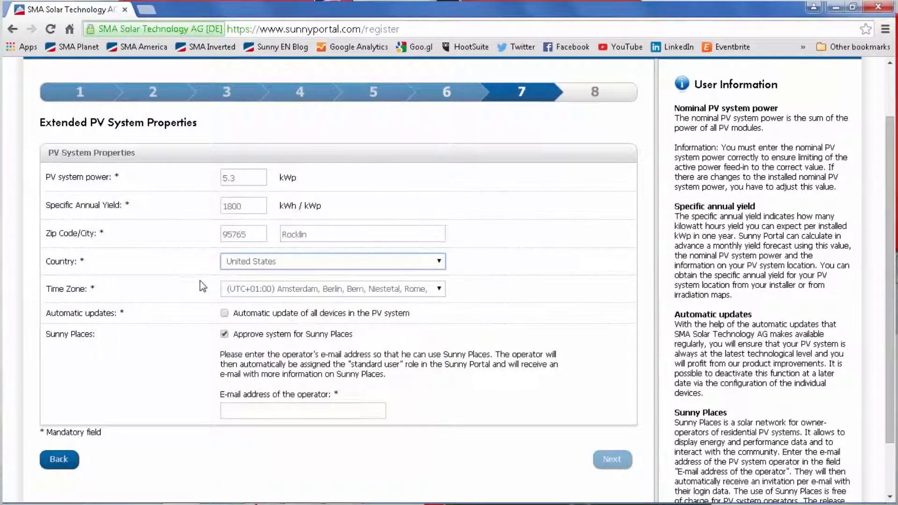
{"action": "mouse_move", "coordinate": [438, 294]}
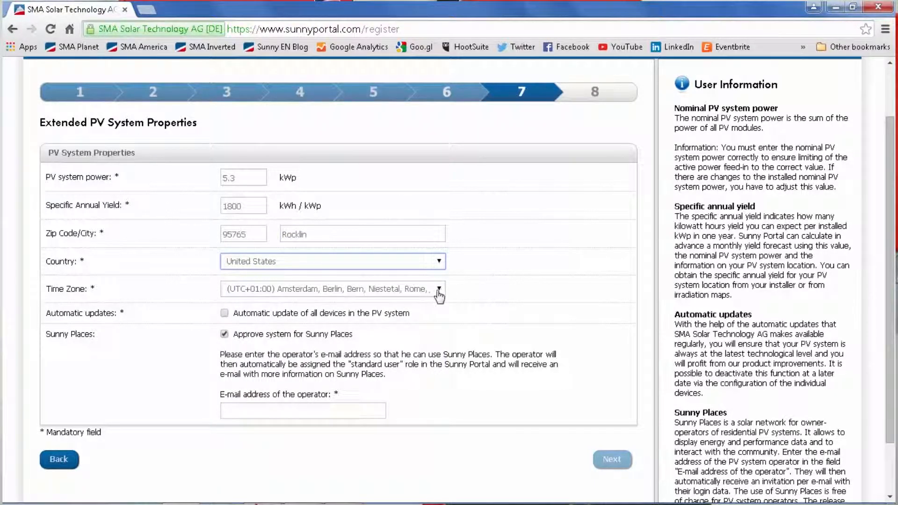
Step: Set the system time zone to (UTC-08:00) Pacific Time
{"action": "left_click", "coordinate": [438, 289]}
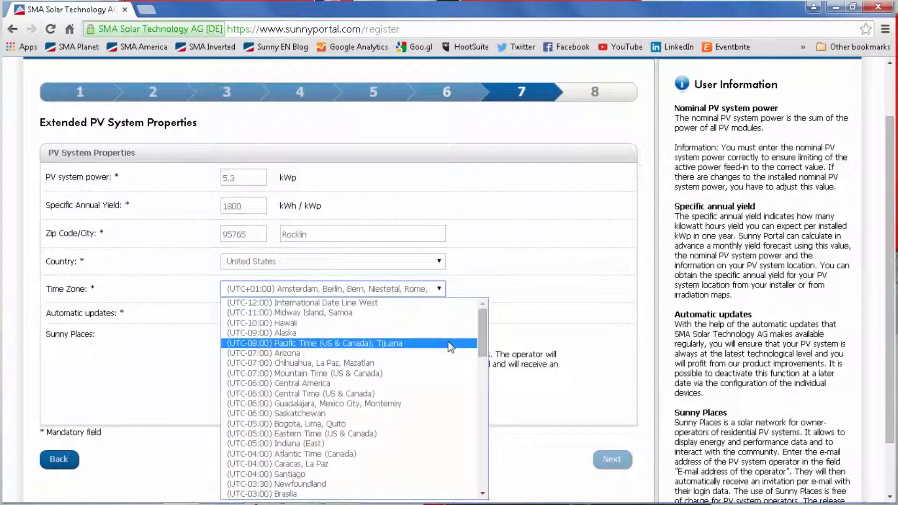
{"action": "left_click", "coordinate": [331, 343]}
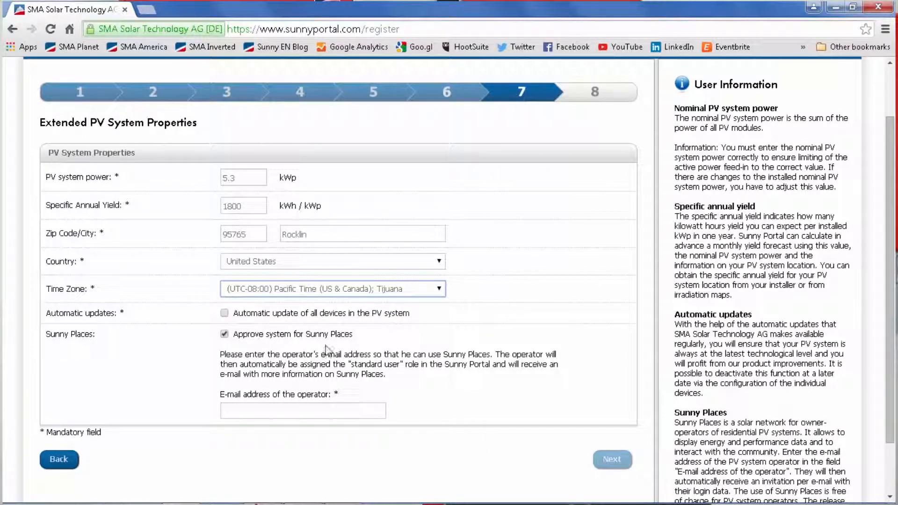
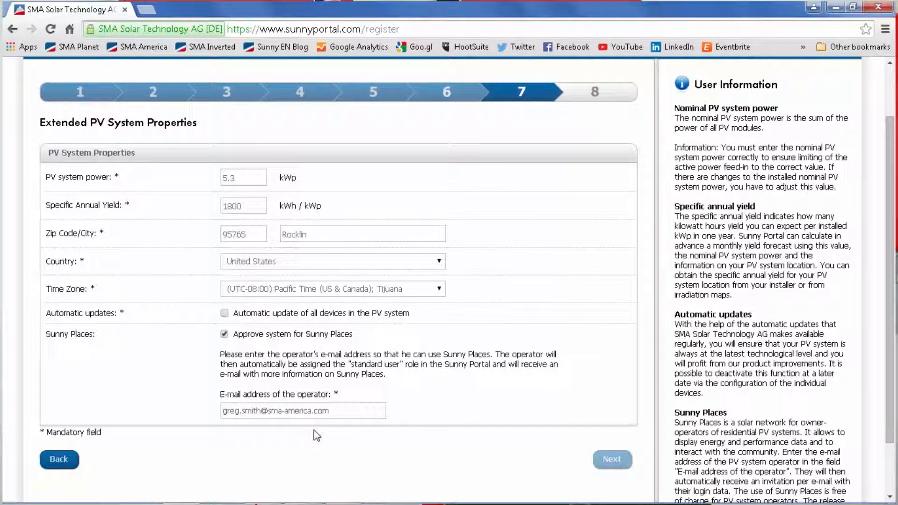
{"action": "mouse_move", "coordinate": [389, 444]}
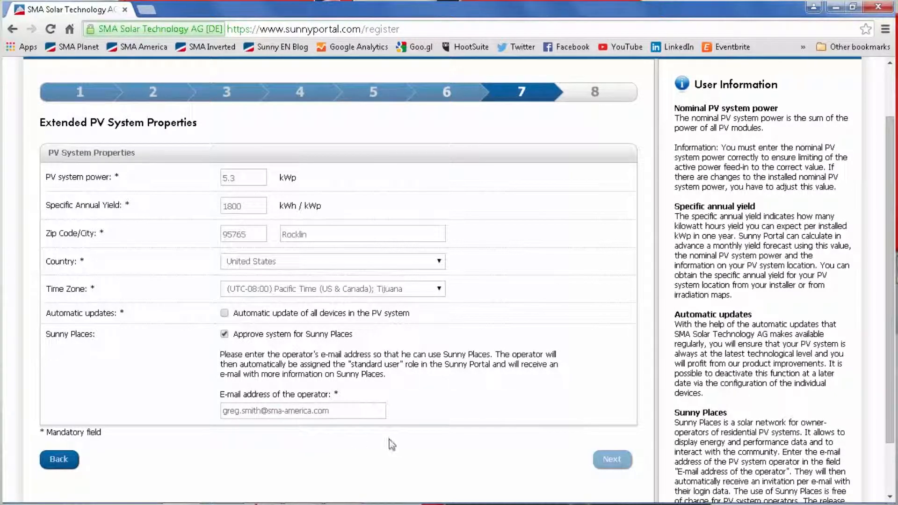
{"action": "mouse_move", "coordinate": [416, 381]}
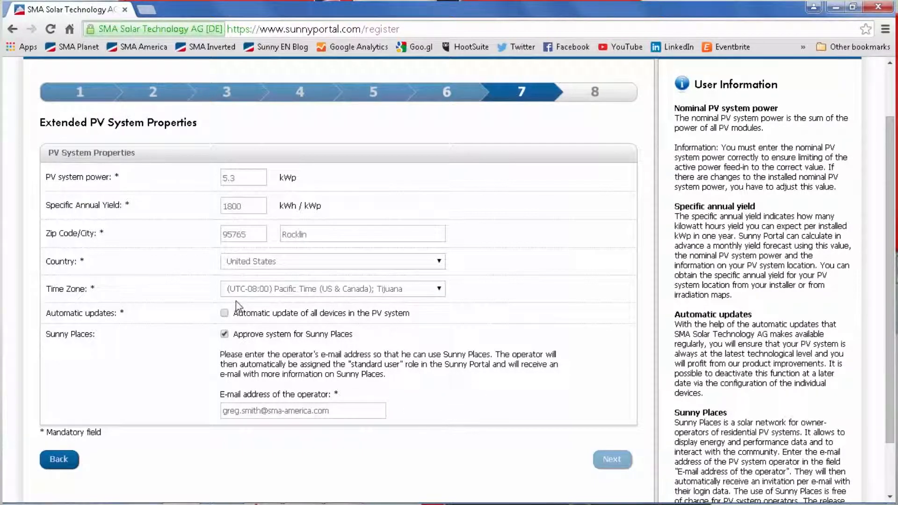
{"action": "left_click", "coordinate": [224, 313]}
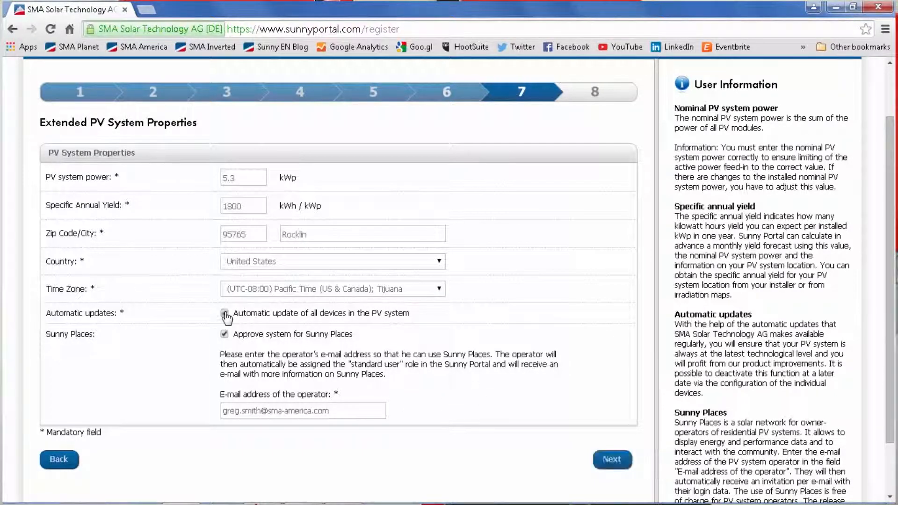
{"action": "left_click", "coordinate": [225, 314]}
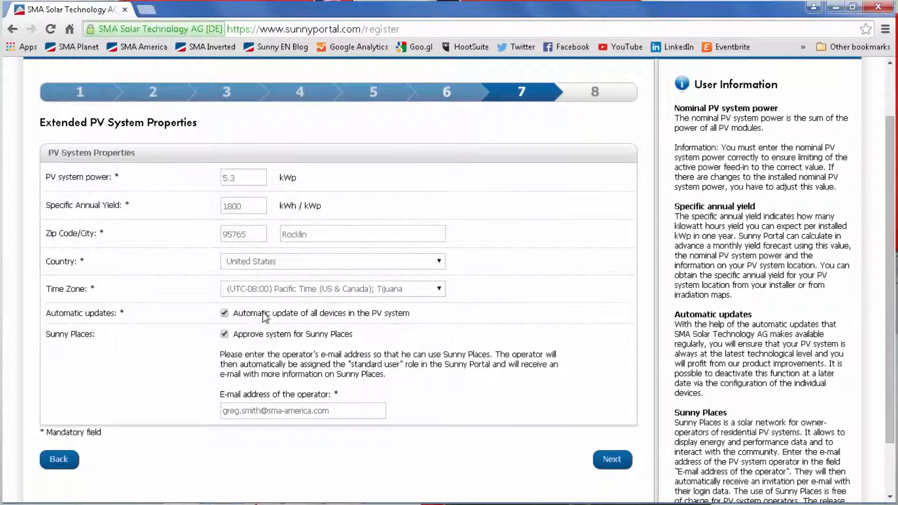
{"action": "left_click", "coordinate": [612, 459]}
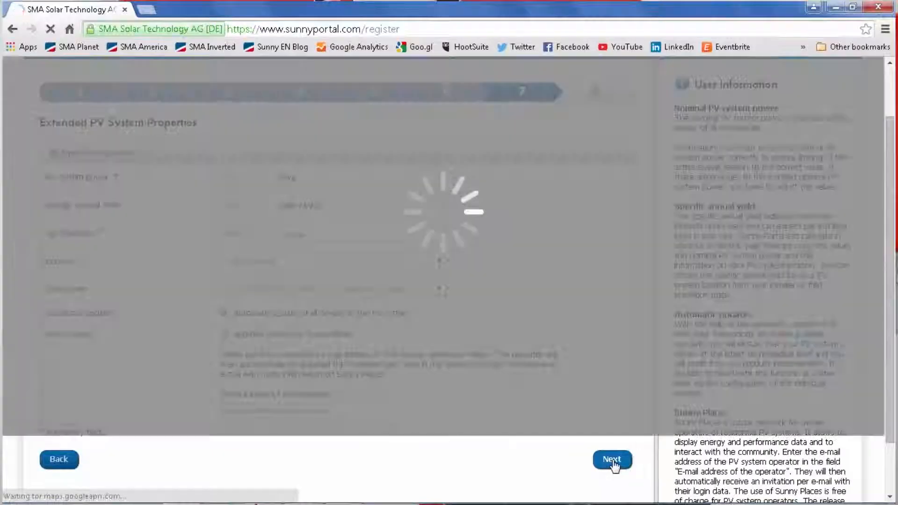
Step: Confirm the Solar Academy TL-US summary and finish registering the system
{"action": "left_click", "coordinate": [612, 460]}
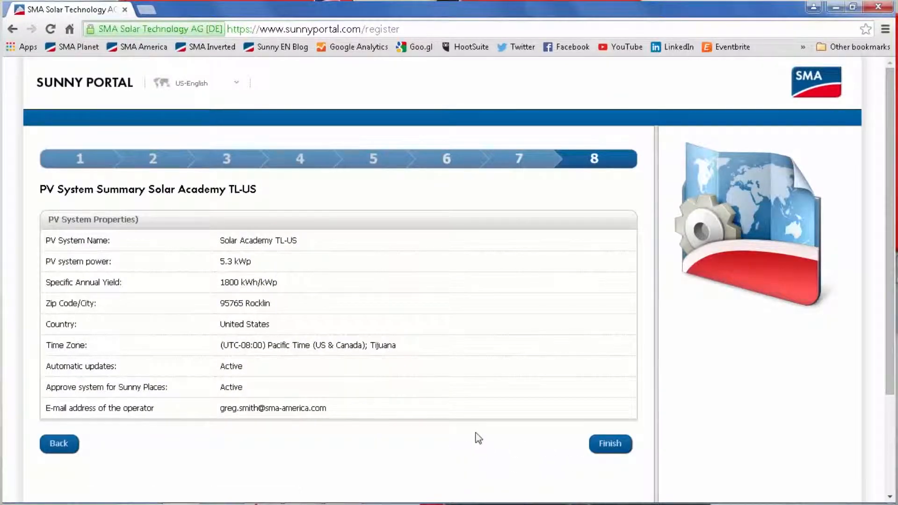
{"action": "mouse_move", "coordinate": [459, 251]}
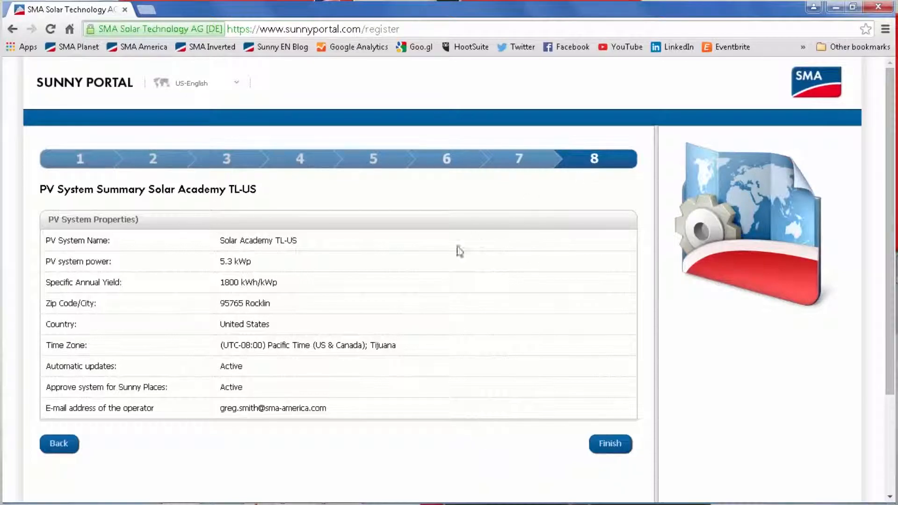
{"action": "mouse_move", "coordinate": [385, 455]}
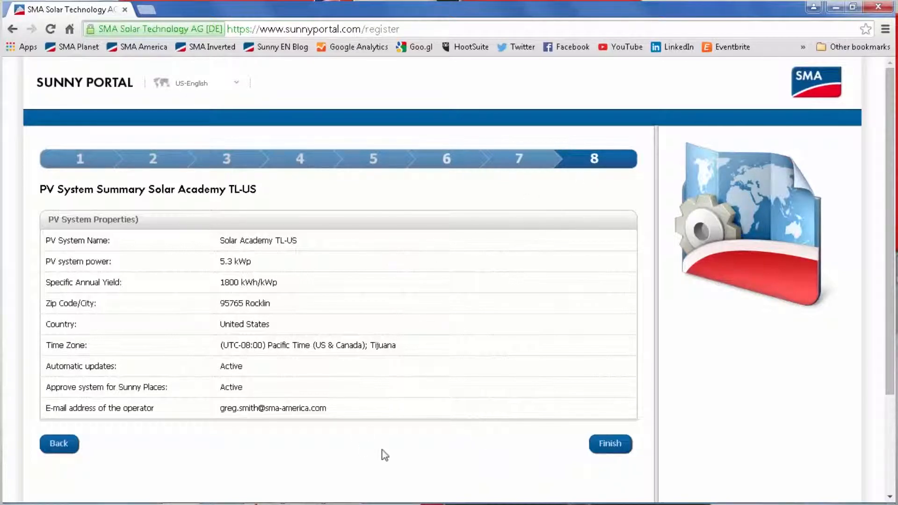
{"action": "mouse_move", "coordinate": [559, 463]}
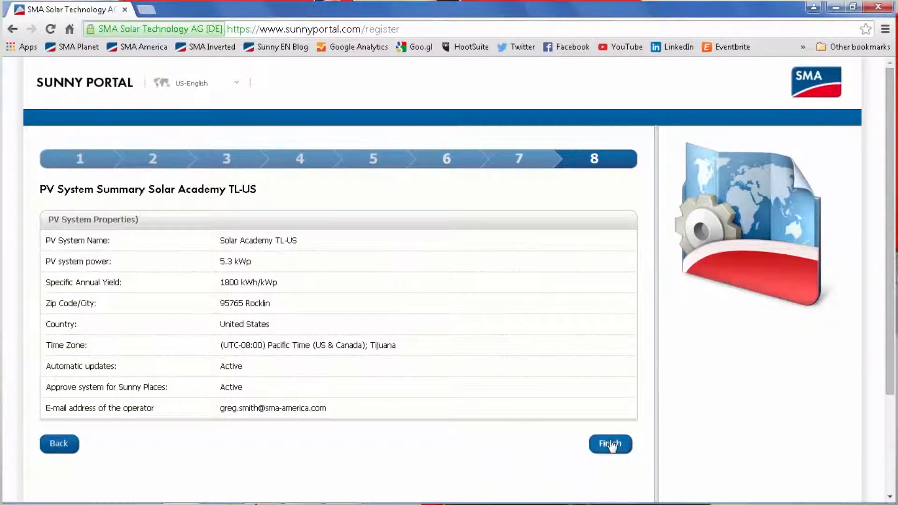
{"action": "left_click", "coordinate": [610, 444]}
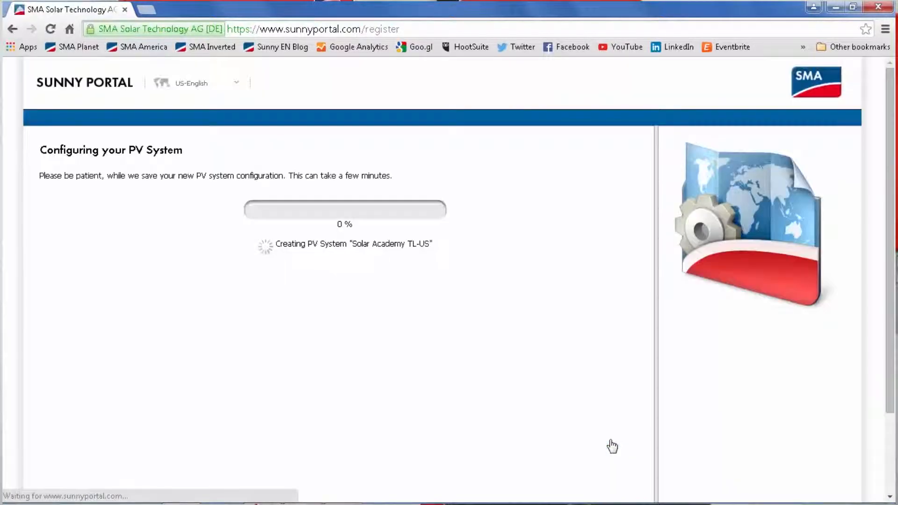
{"action": "mouse_move", "coordinate": [511, 465]}
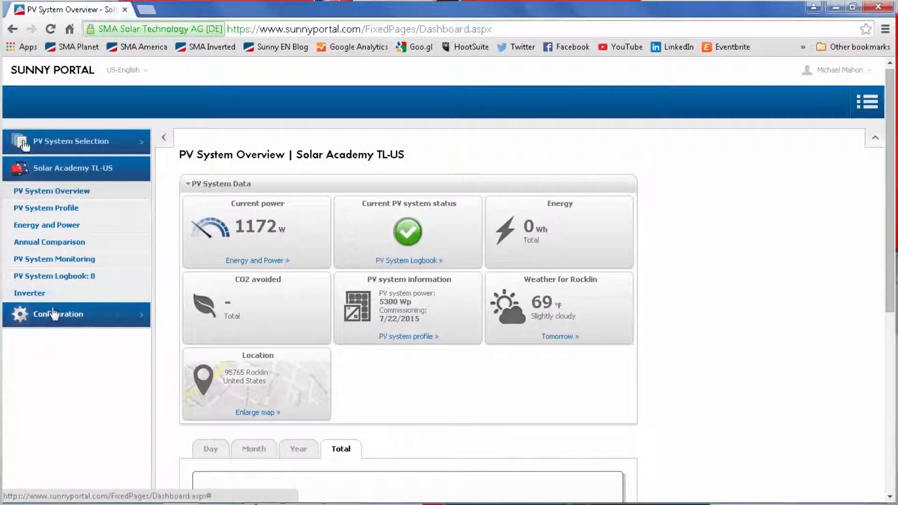
Step: Show User Management under Configuration for the Solar Academy TL-US system
{"action": "left_click", "coordinate": [57, 314]}
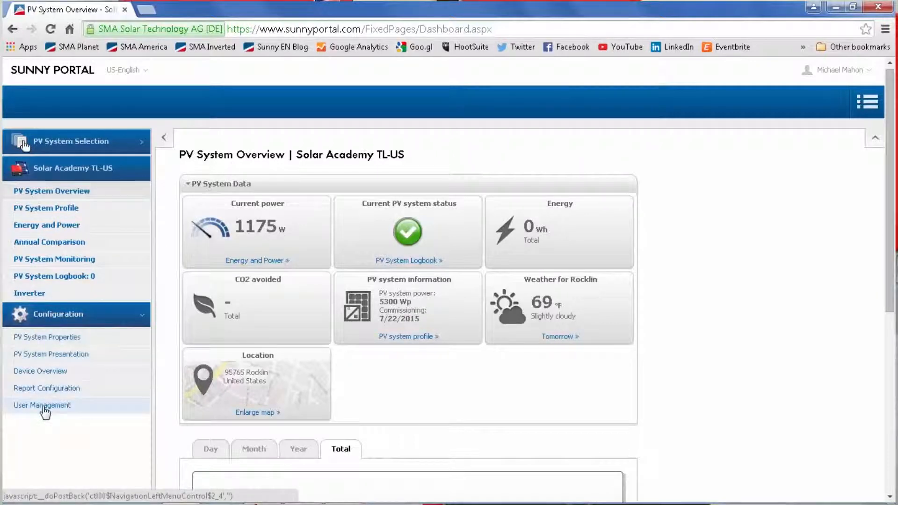
{"action": "mouse_move", "coordinate": [42, 405]}
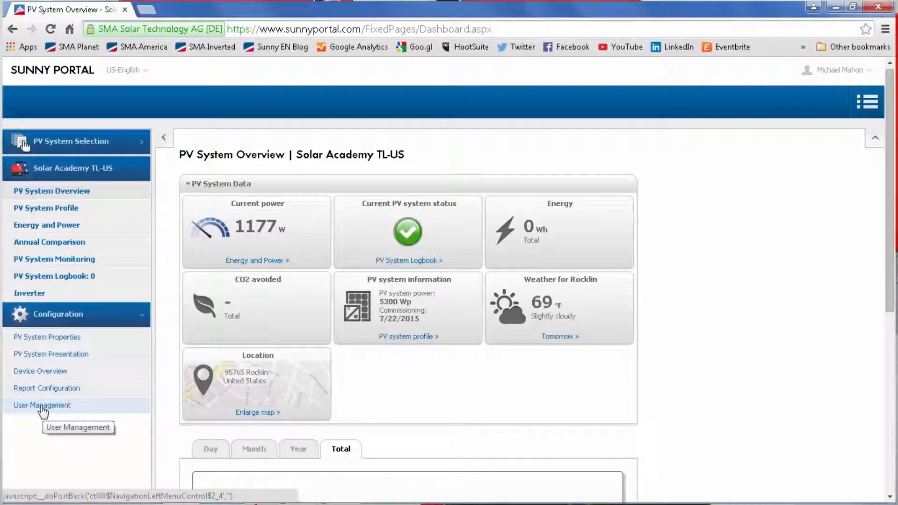
{"action": "left_click", "coordinate": [42, 405]}
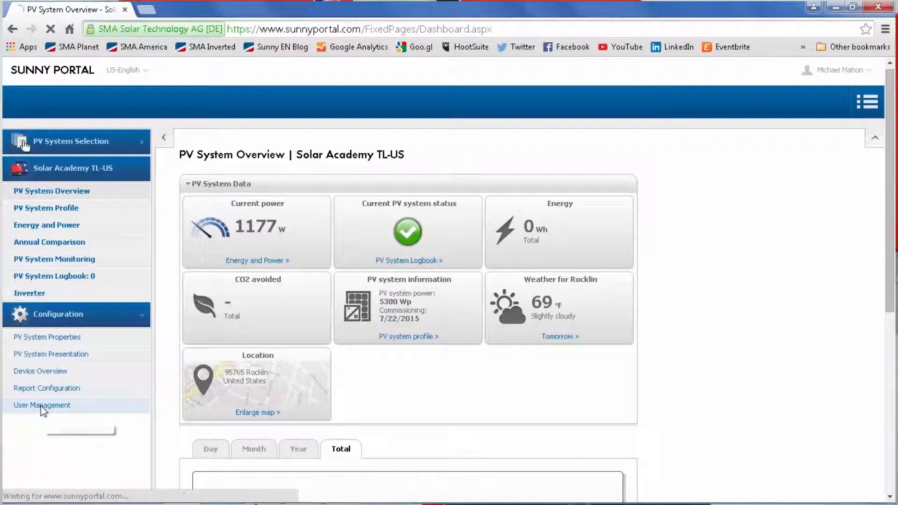
{"action": "left_click", "coordinate": [41, 405]}
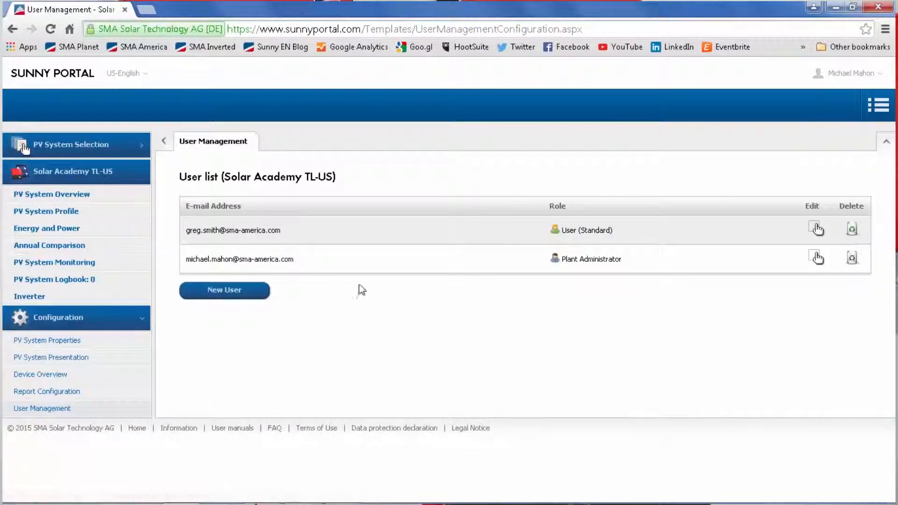
{"action": "mouse_move", "coordinate": [535, 251]}
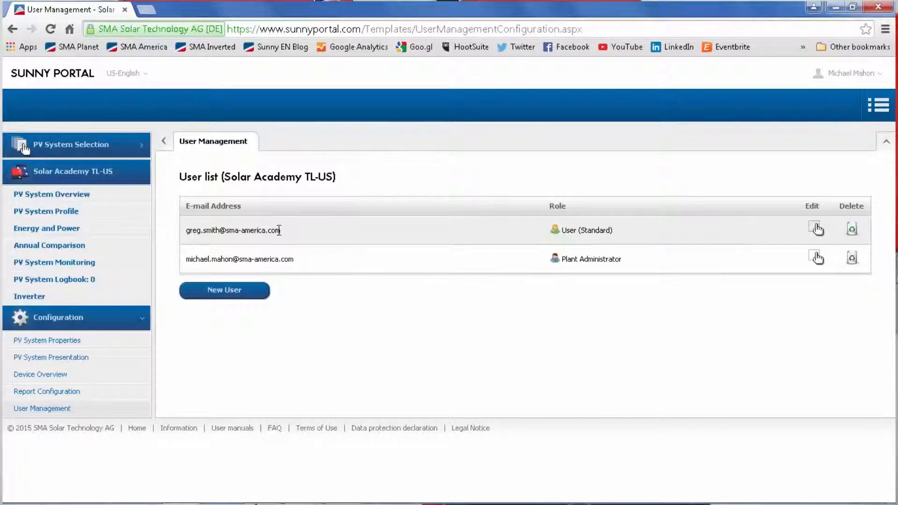
{"action": "mouse_move", "coordinate": [627, 237]}
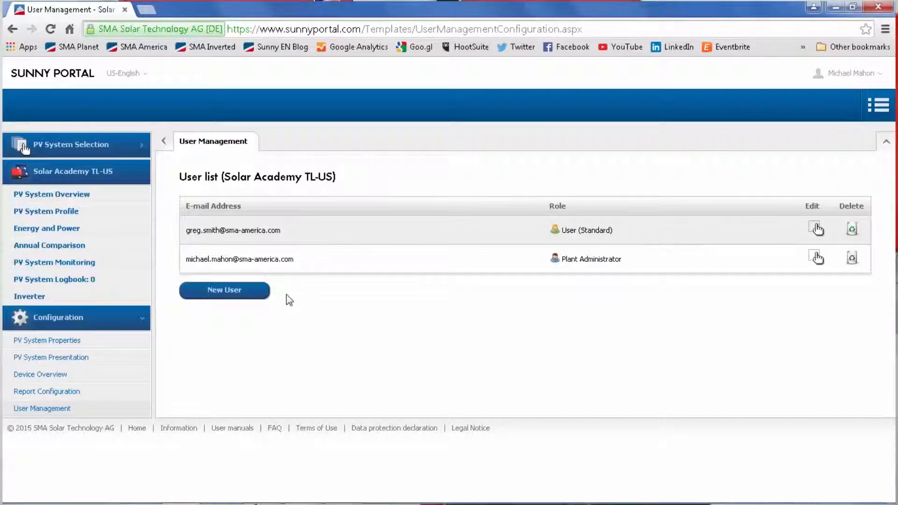
{"action": "mouse_move", "coordinate": [270, 303]}
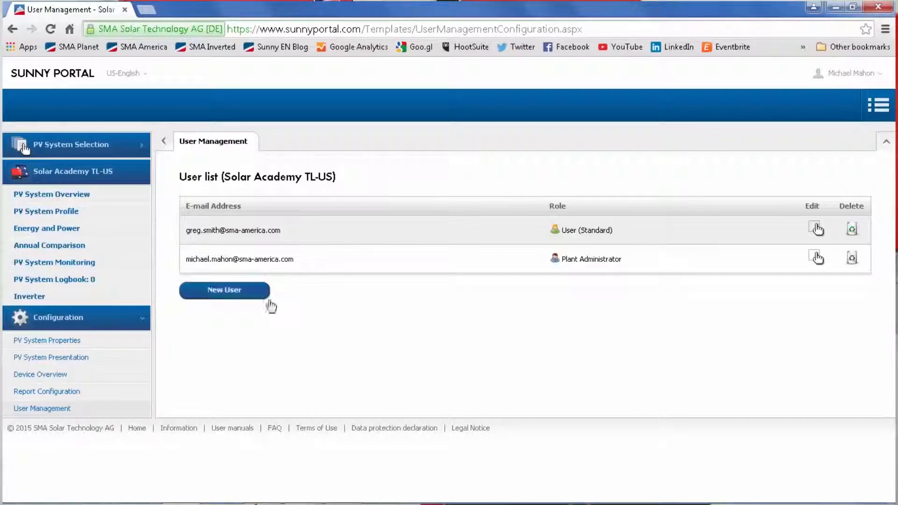
{"action": "mouse_move", "coordinate": [246, 327]}
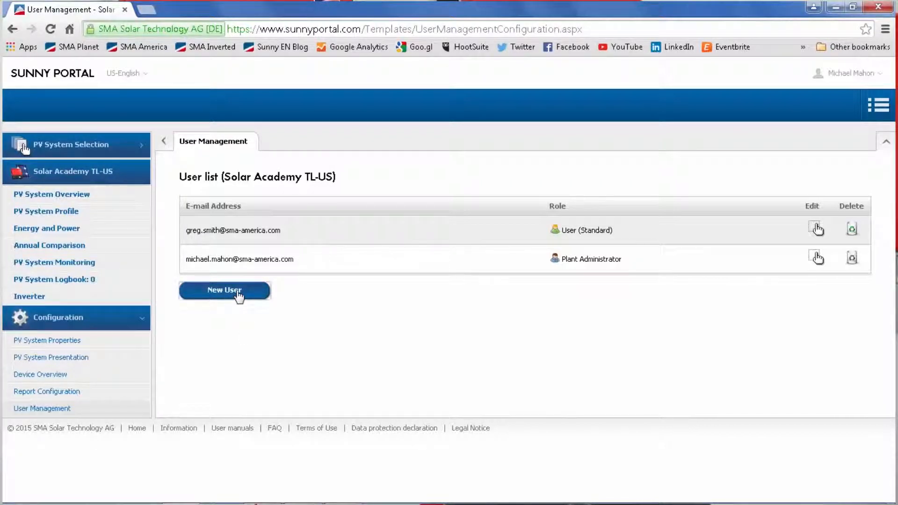
Step: Start a new user via the New User button below the user list
{"action": "left_click", "coordinate": [224, 290]}
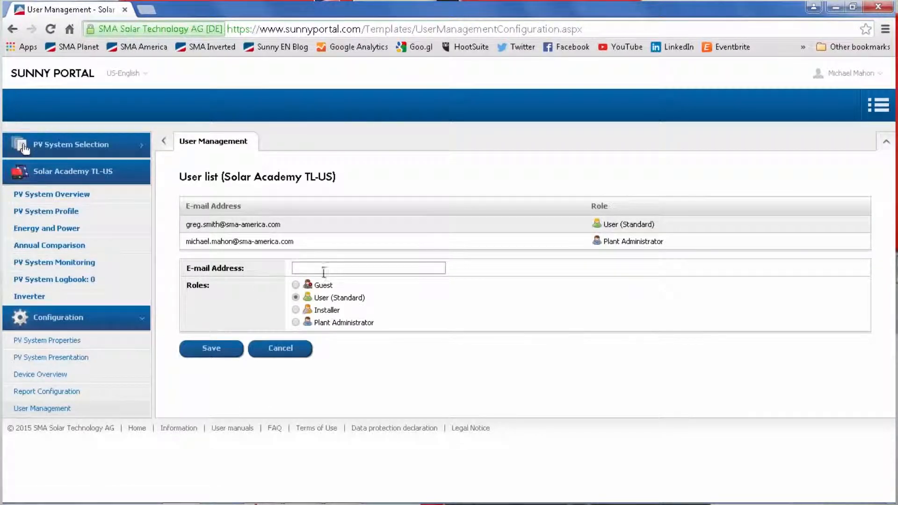
{"action": "mouse_move", "coordinate": [379, 294]}
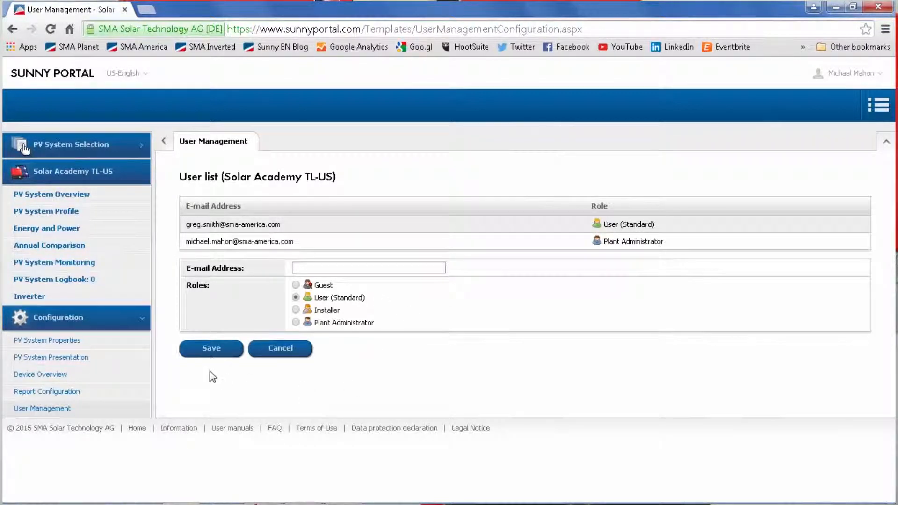
{"action": "mouse_move", "coordinate": [221, 386]}
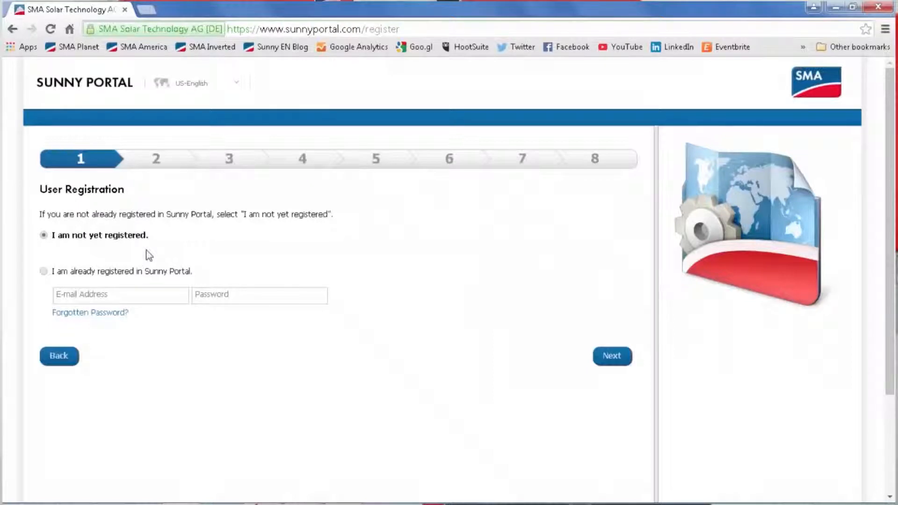
{"action": "mouse_move", "coordinate": [135, 274]}
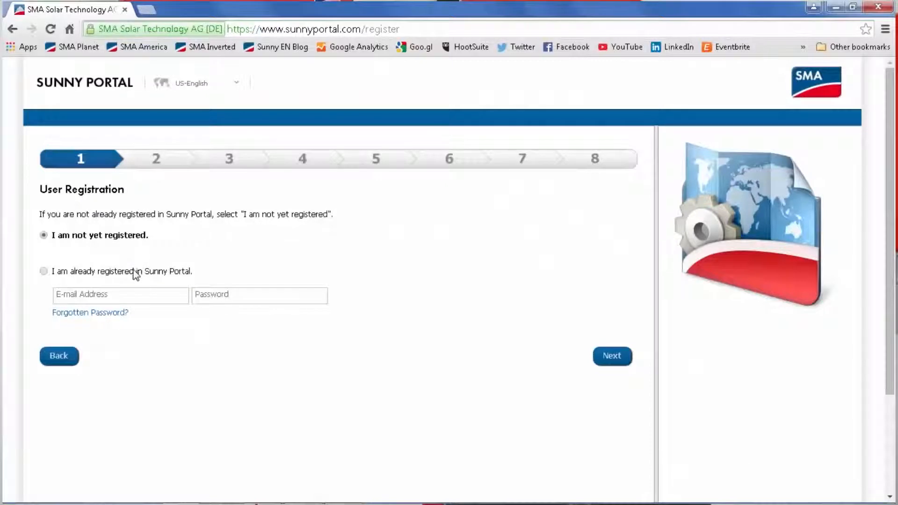
{"action": "left_click", "coordinate": [44, 272]}
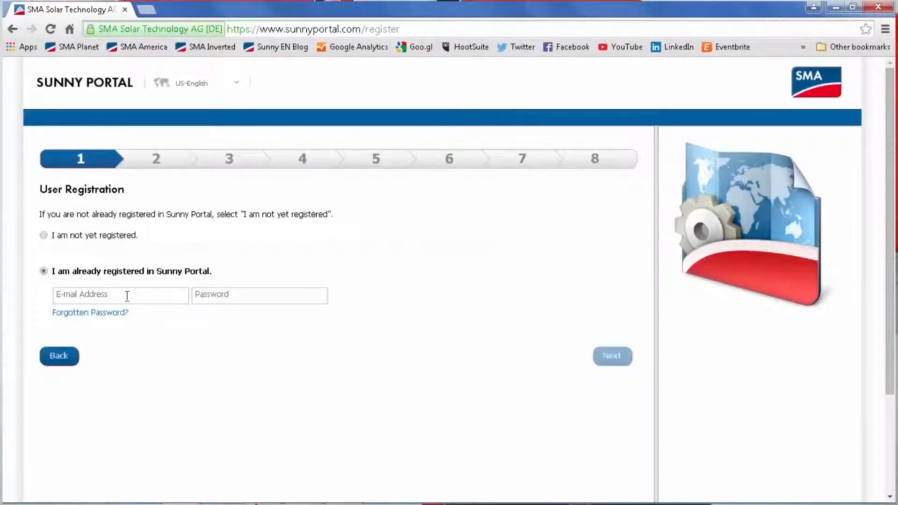
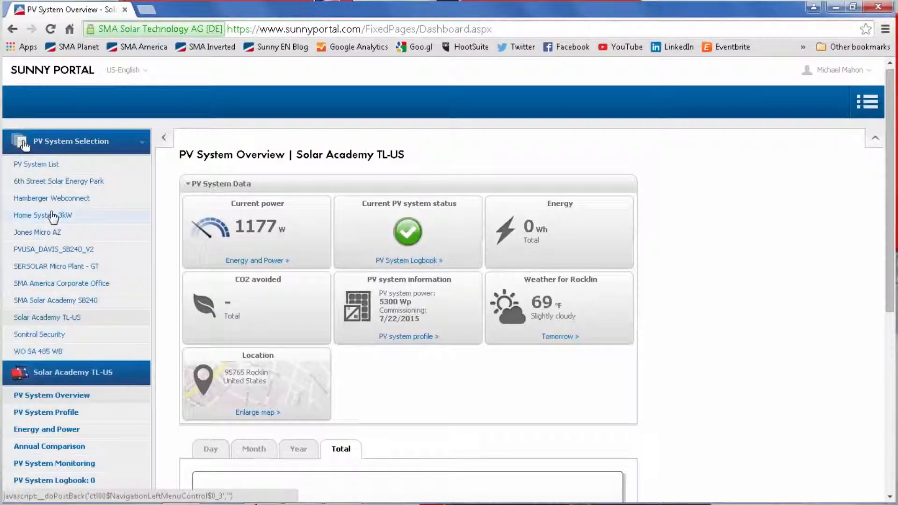
{"action": "mouse_move", "coordinate": [94, 147]}
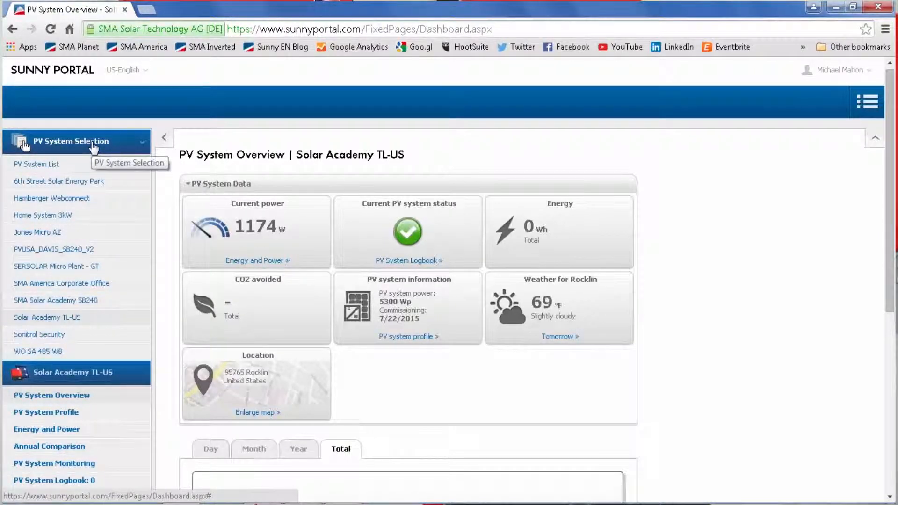
{"action": "mouse_move", "coordinate": [108, 141]}
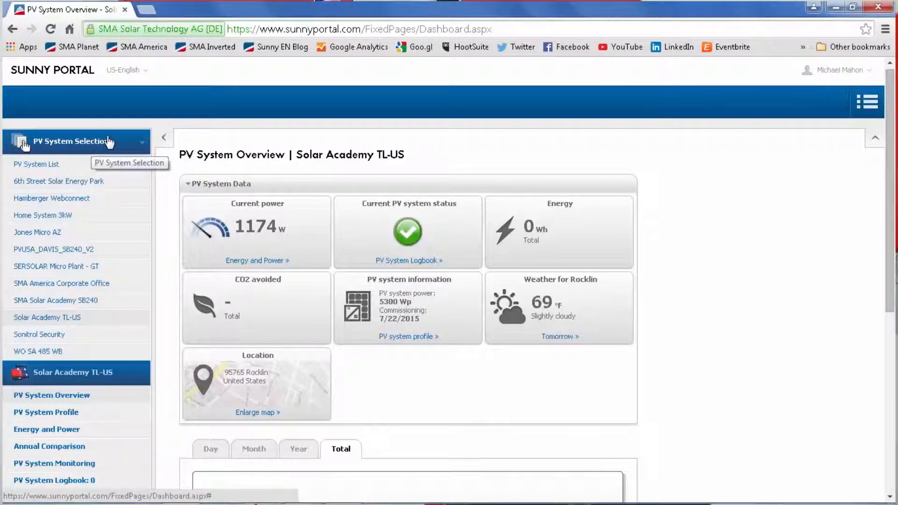
{"action": "mouse_move", "coordinate": [60, 269]}
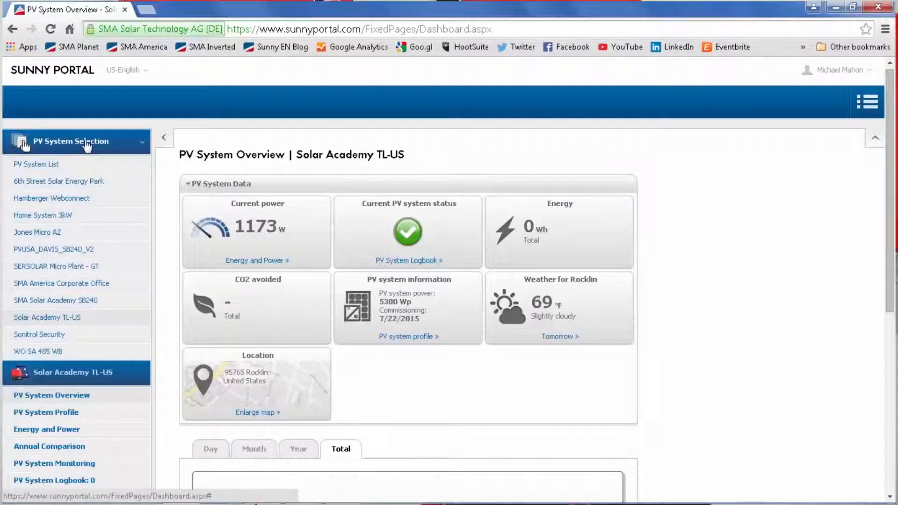
{"action": "mouse_move", "coordinate": [72, 142]}
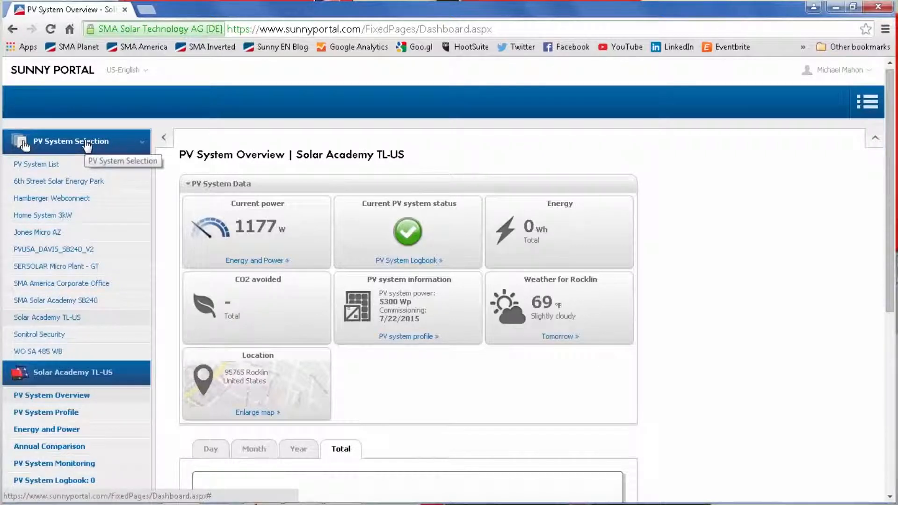